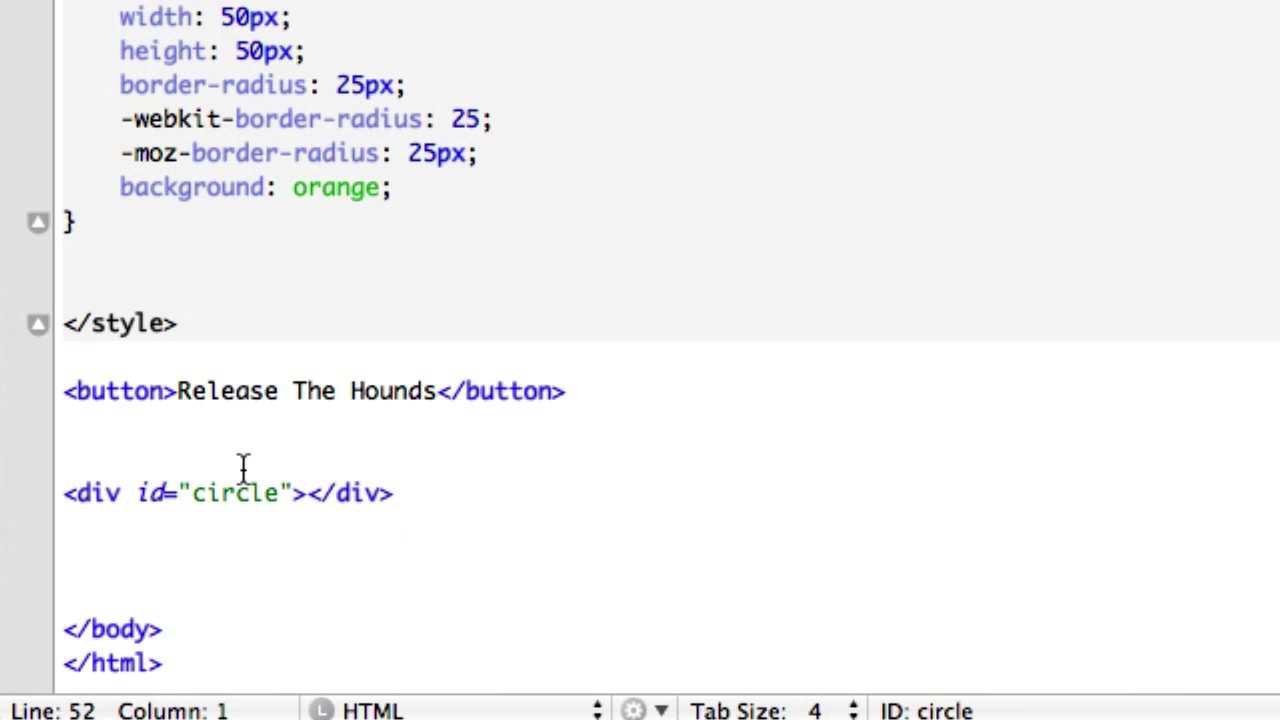
mouse_move(253, 298)
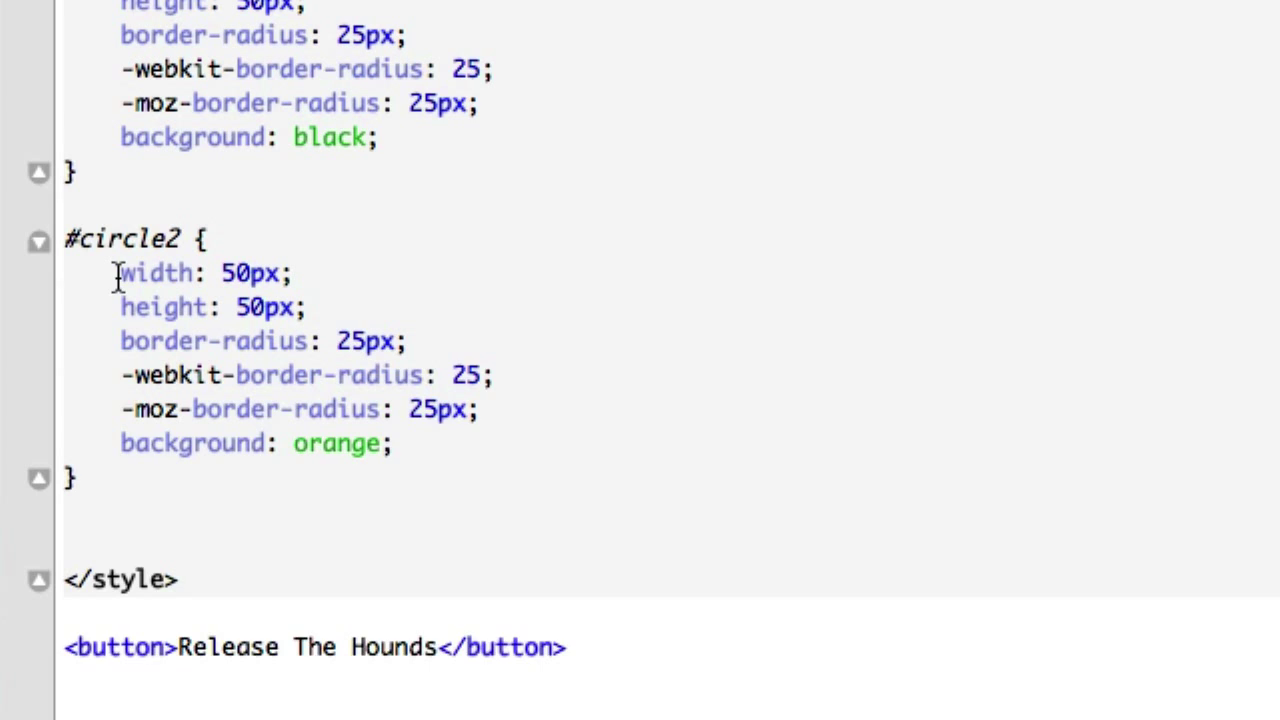
Locate and remove the #circle2 fade line from the script.
scroll("up", 3)
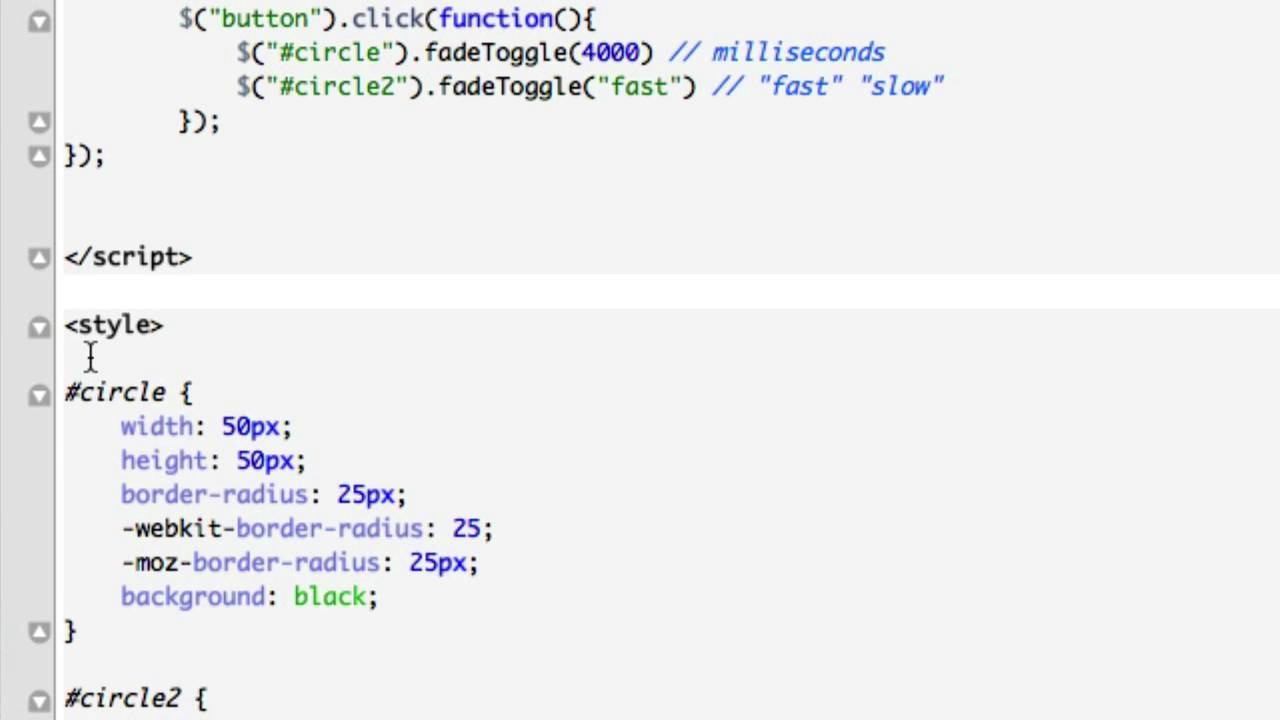
mouse_move(765, 160)
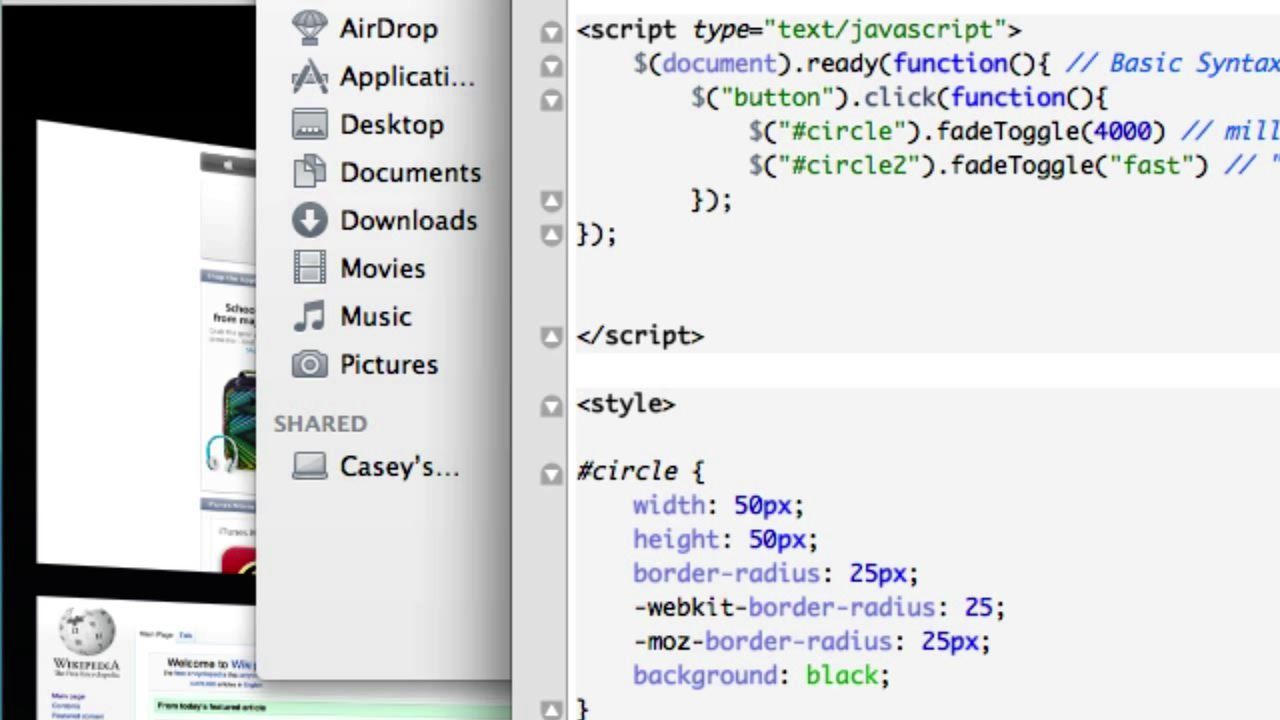
scroll("down", 3)
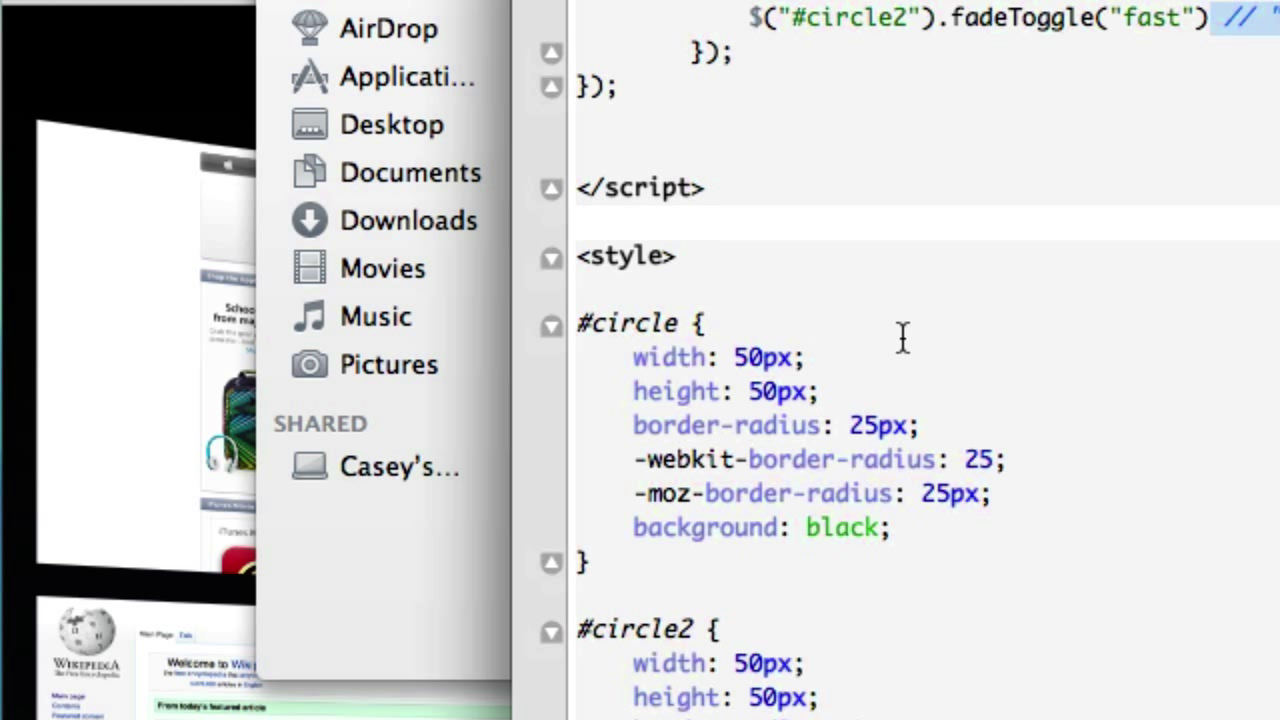
scroll("up", 3)
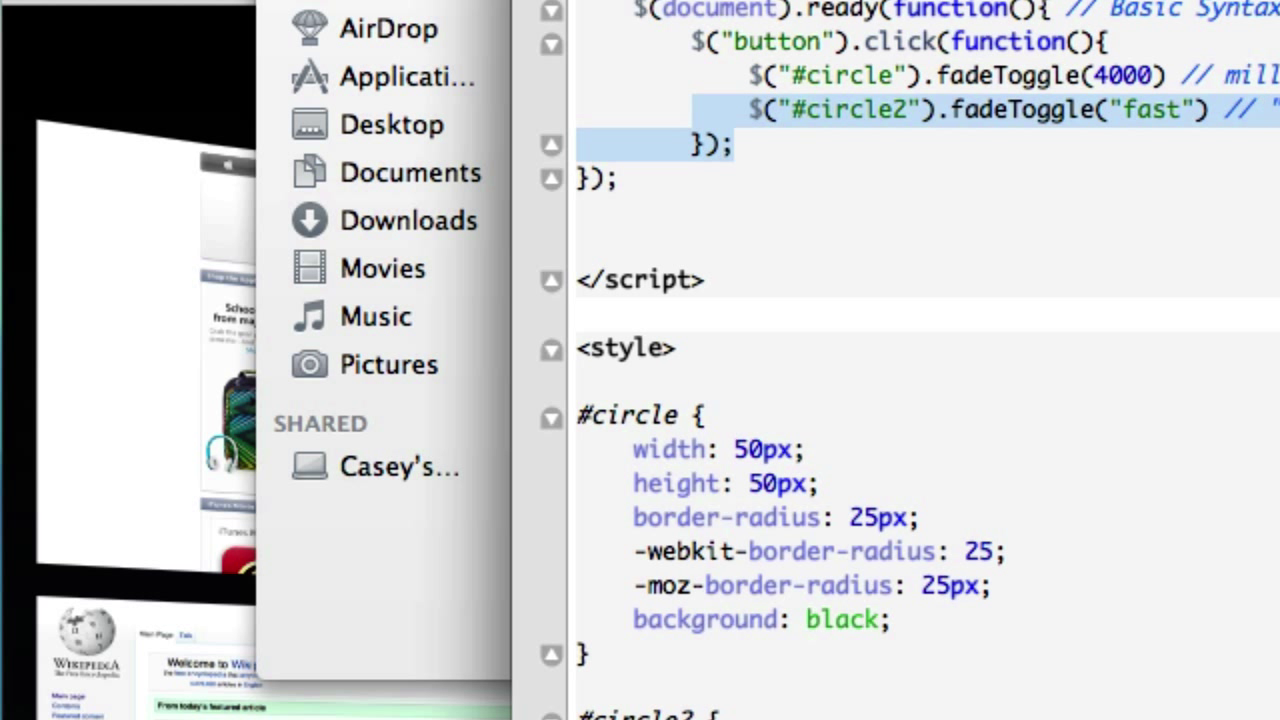
left_click(748, 110)
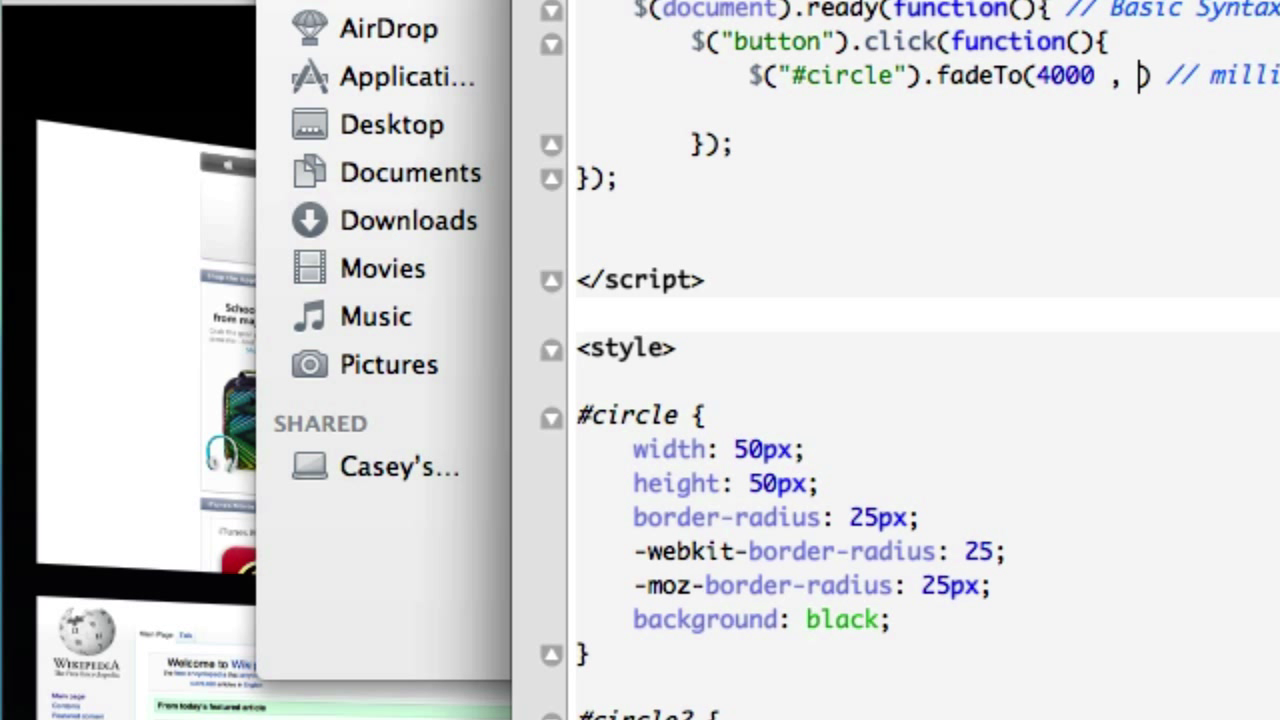
Change the #circle call to fadeTo(4000 , .25), correcting the mistyped digit.
type(".")
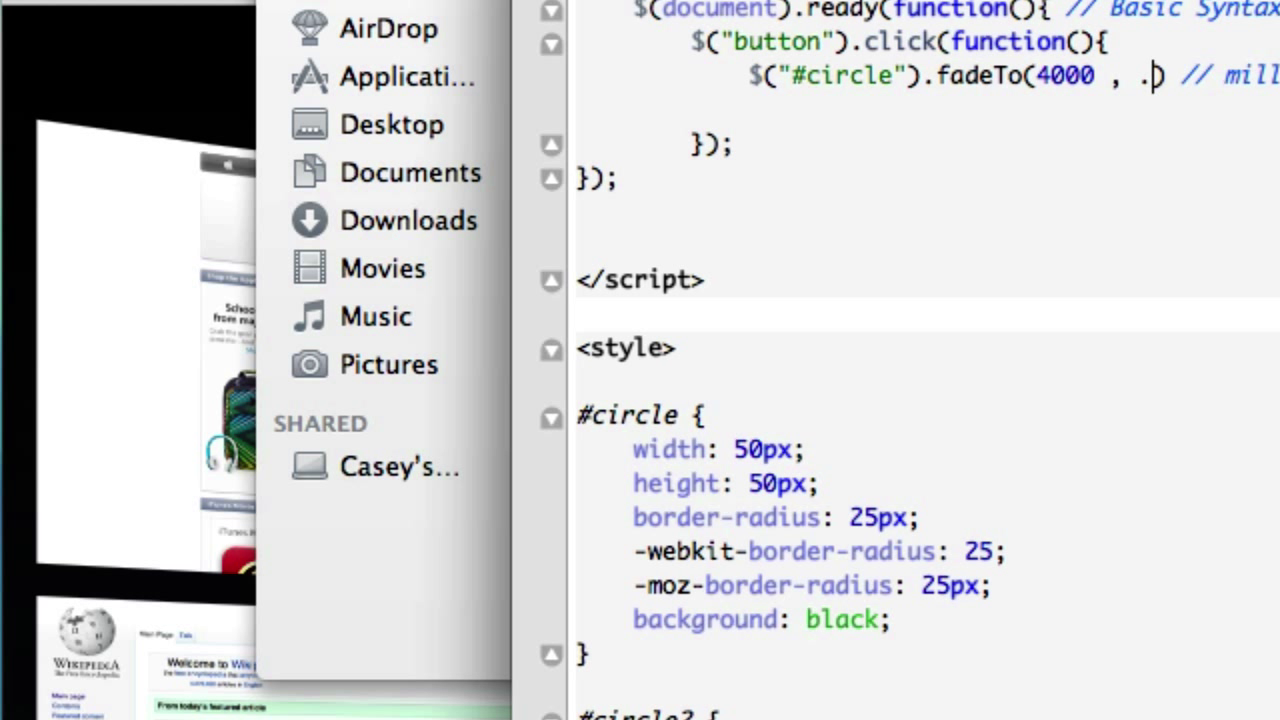
type("1")
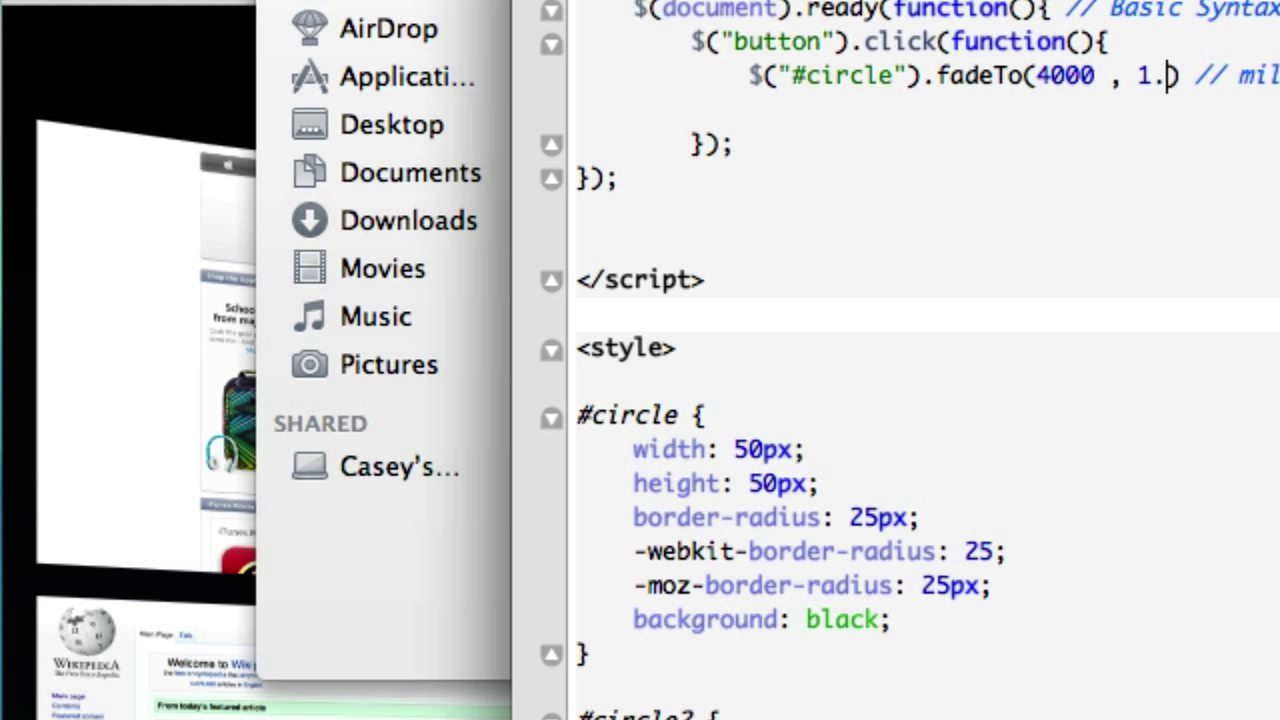
key("Backspace")
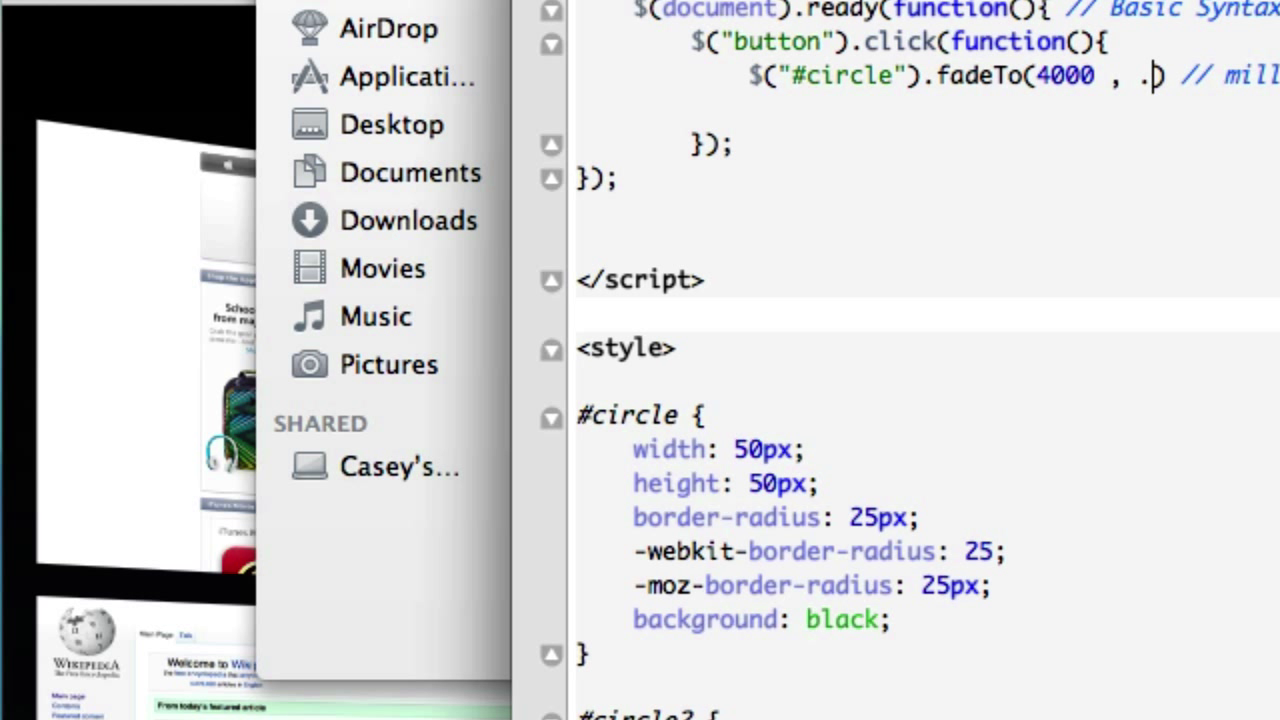
type("5")
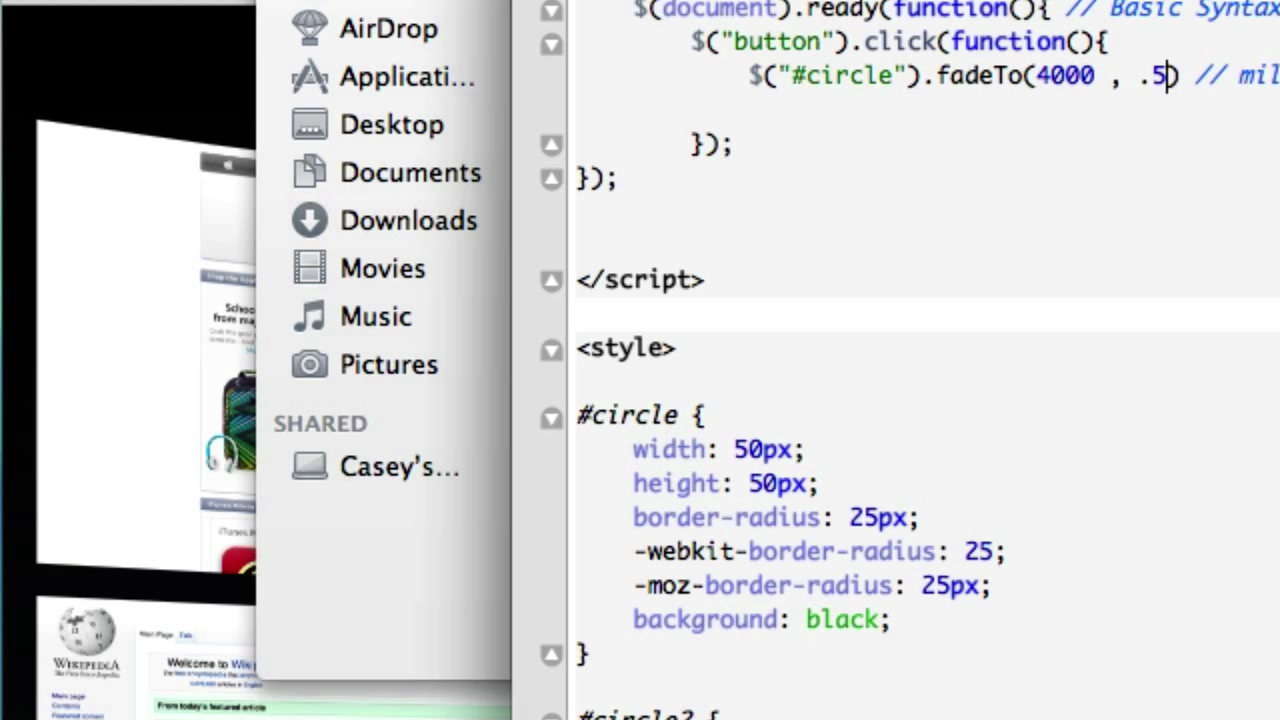
type("5")
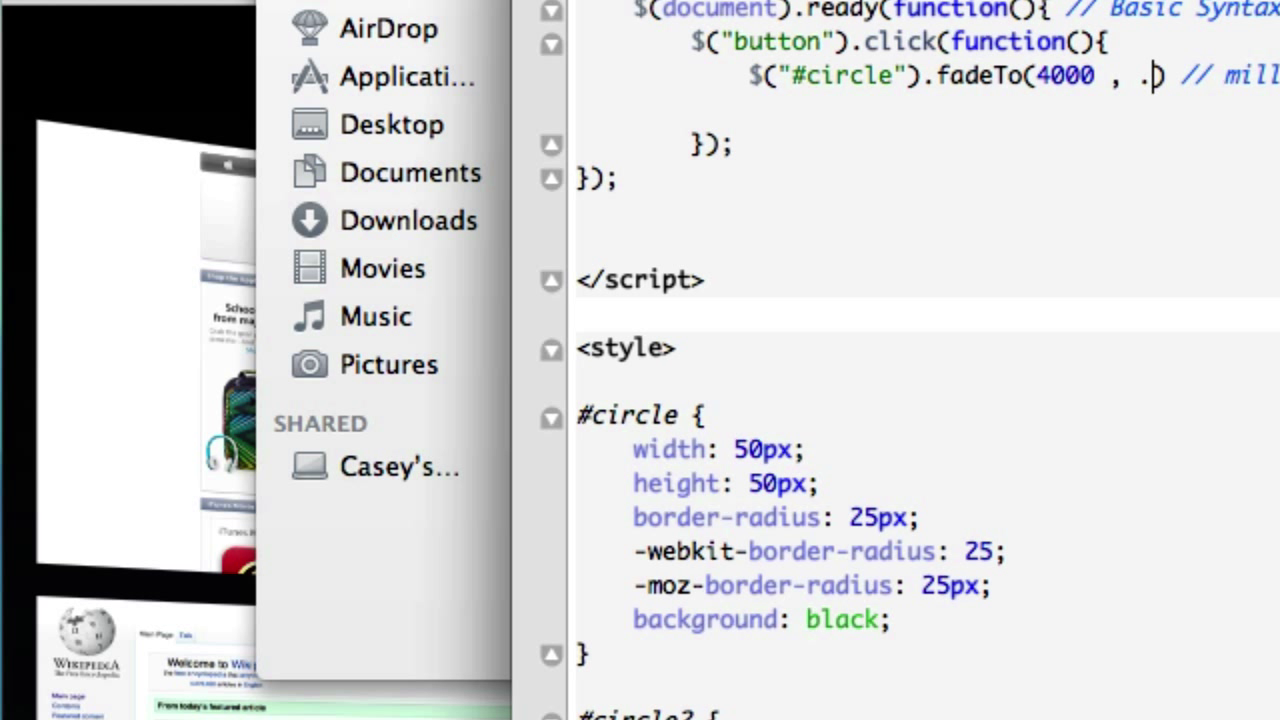
type("25)")
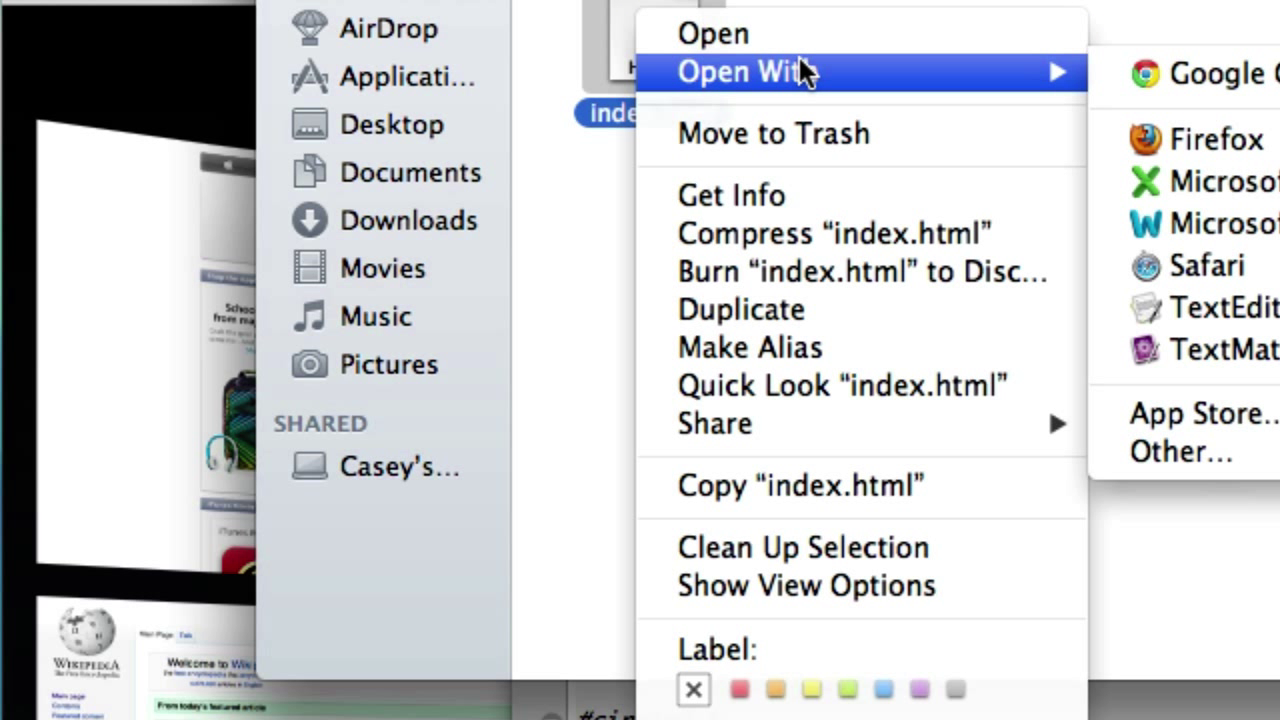
mouse_move(1220, 349)
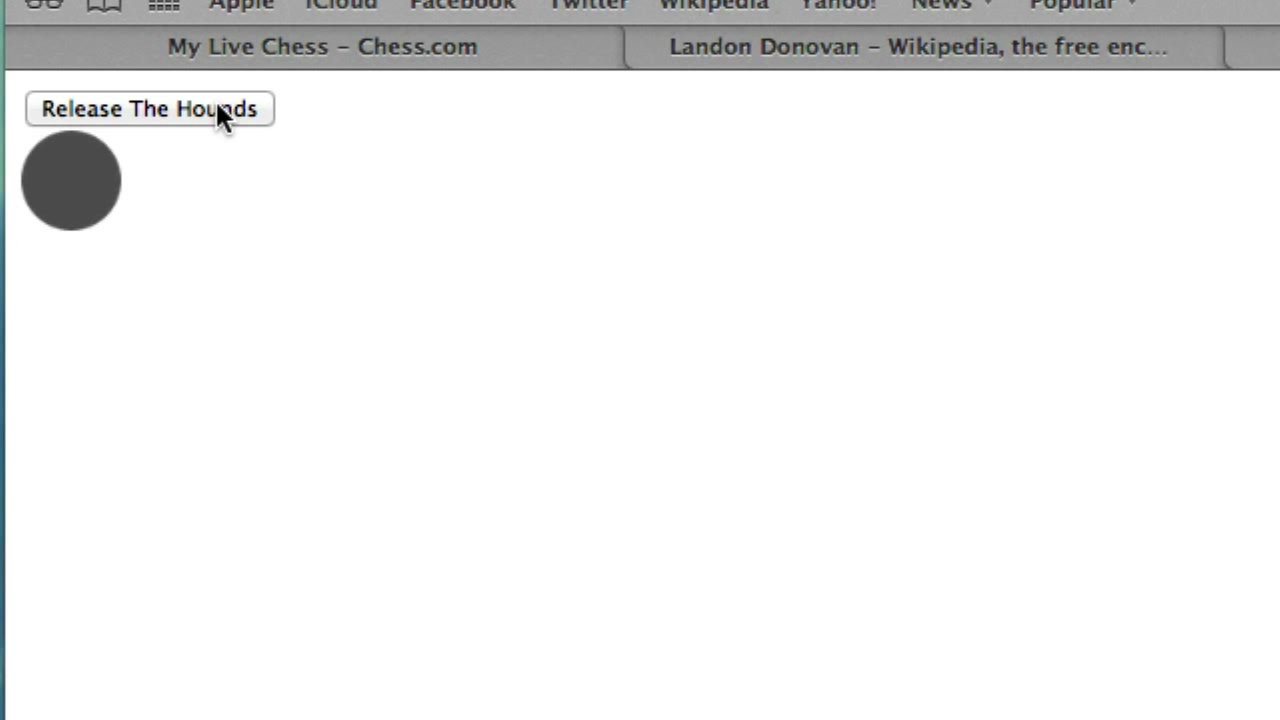
Press Release The Hounds in Safari so the black circle fades to pale grey.
left_click(149, 109)
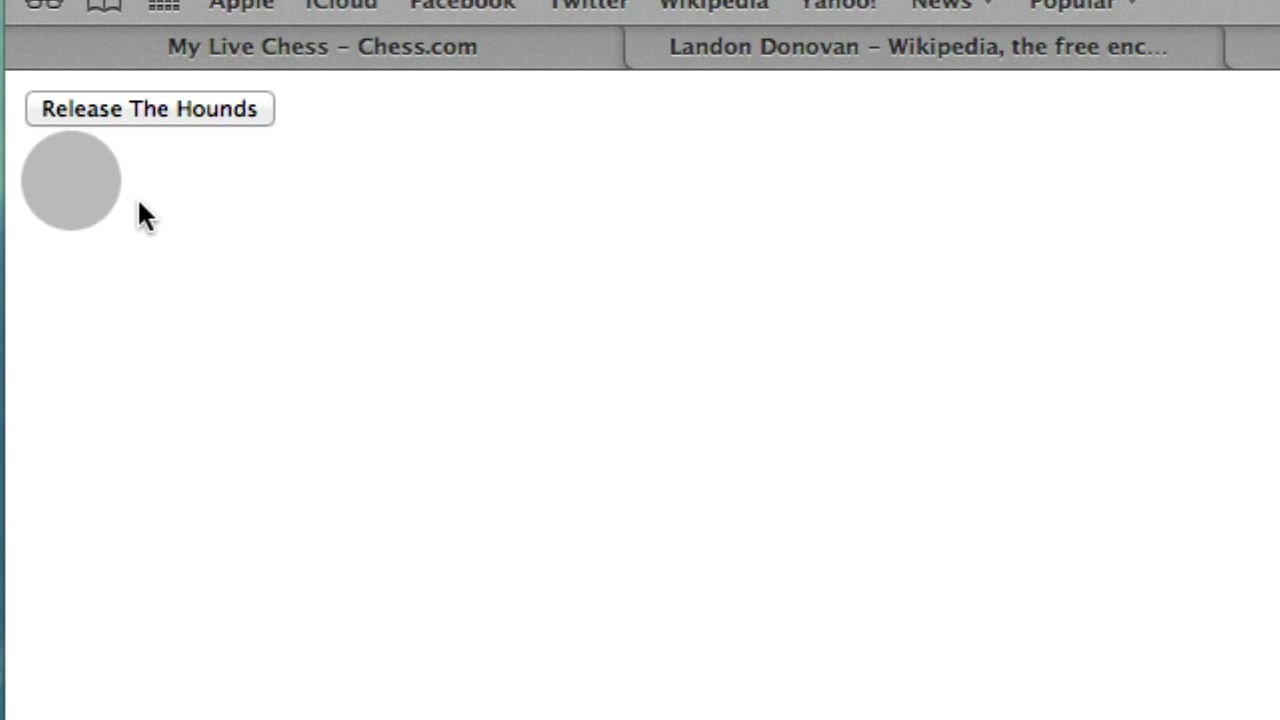
mouse_move(241, 189)
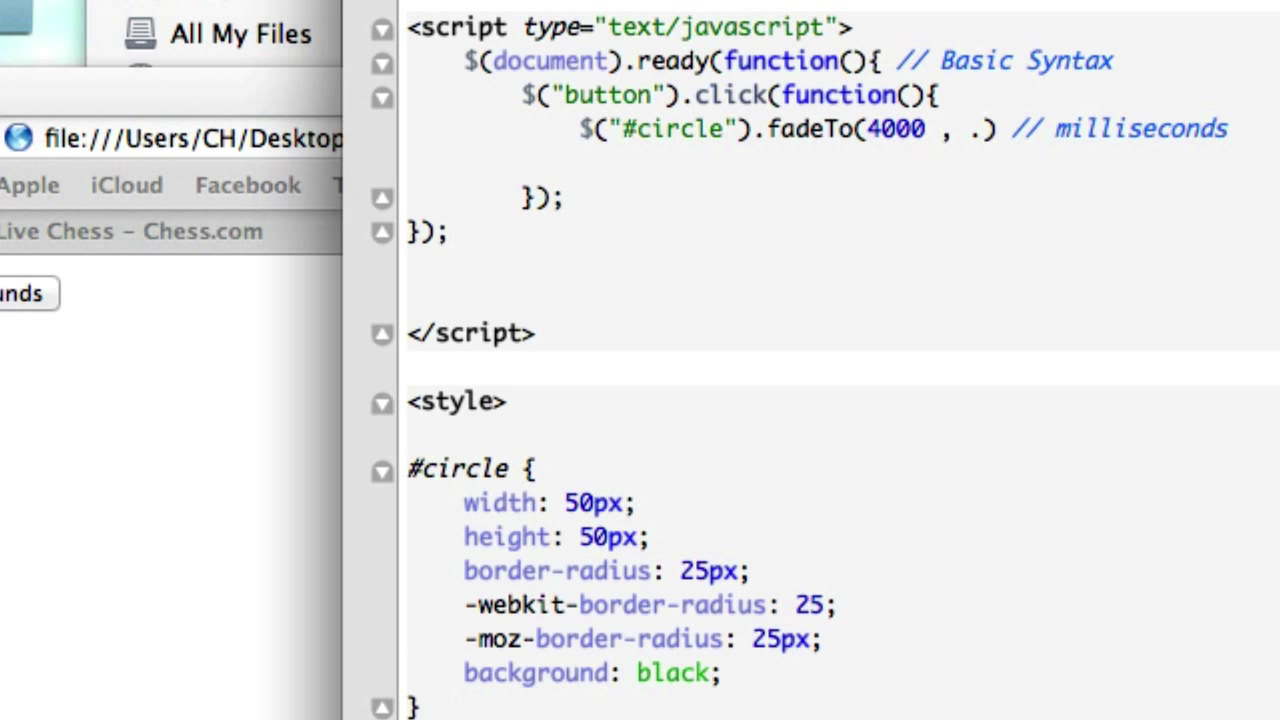
Enter 50 as the fadeTo opacity, making it fadeTo(4000 , .50).
type("50")
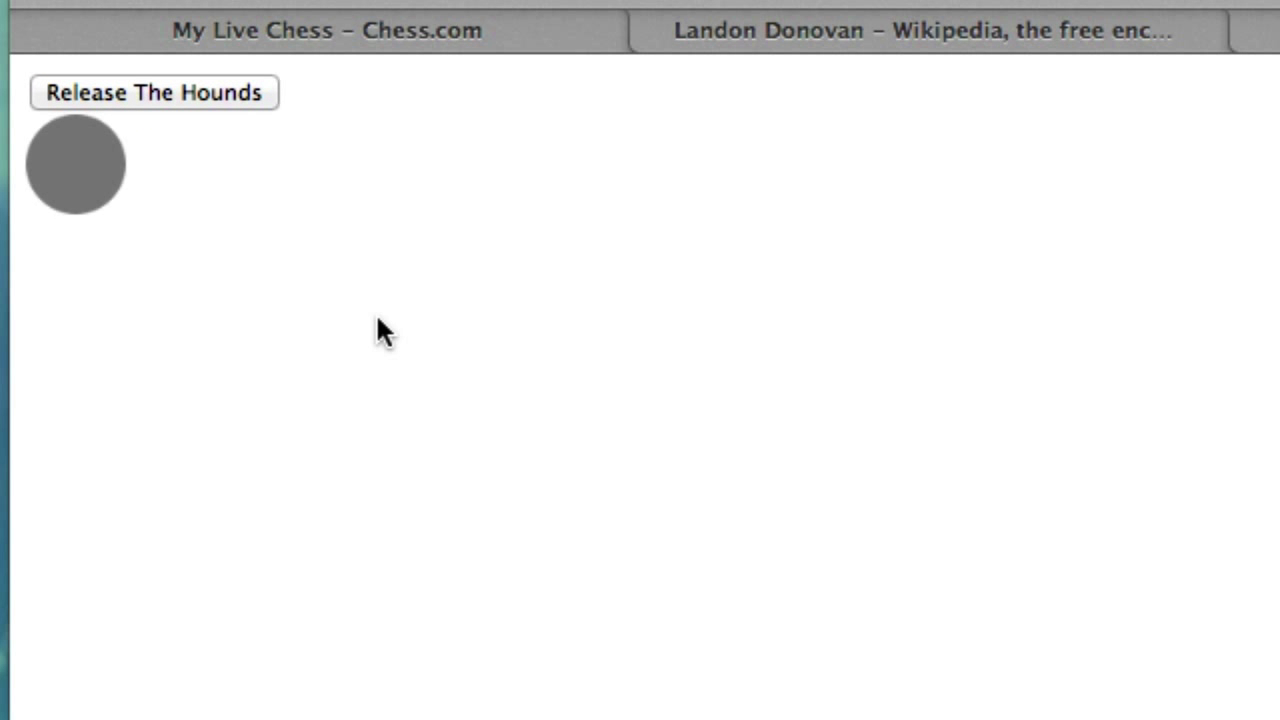
Trigger Release The Hounds on the reloaded page to fade the circle to half opacity.
left_click(155, 92)
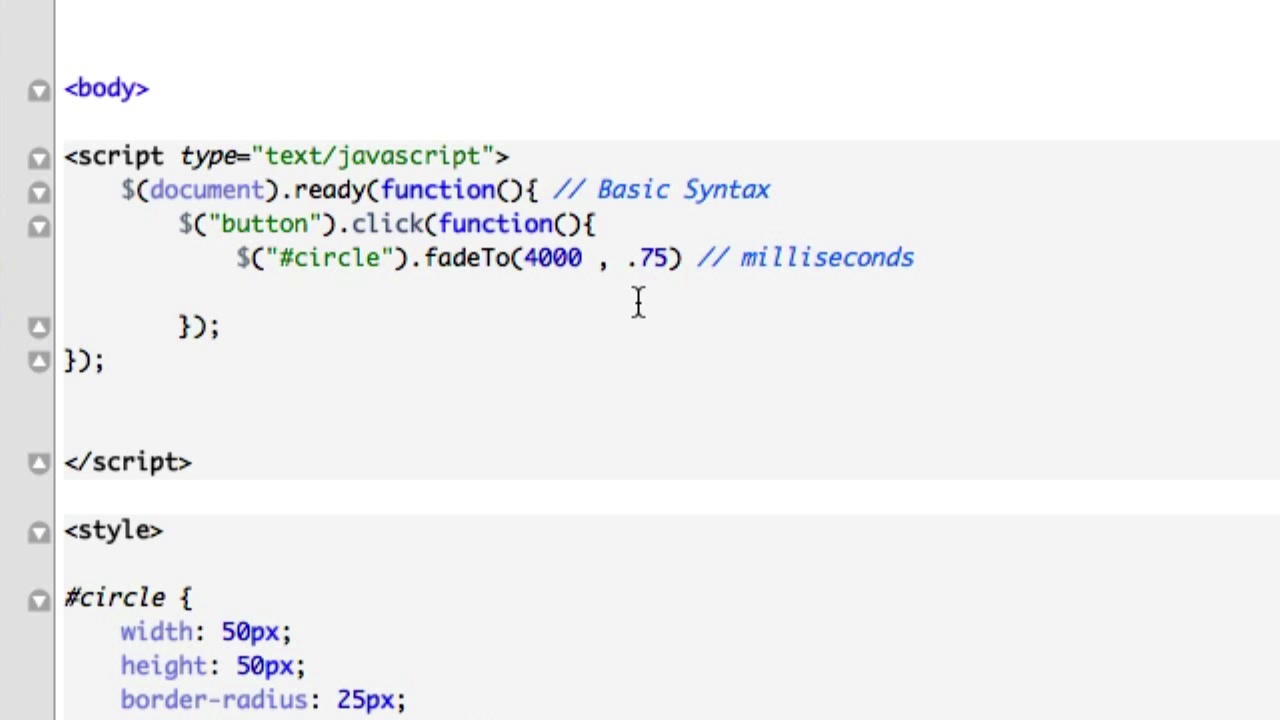
mouse_move(629, 310)
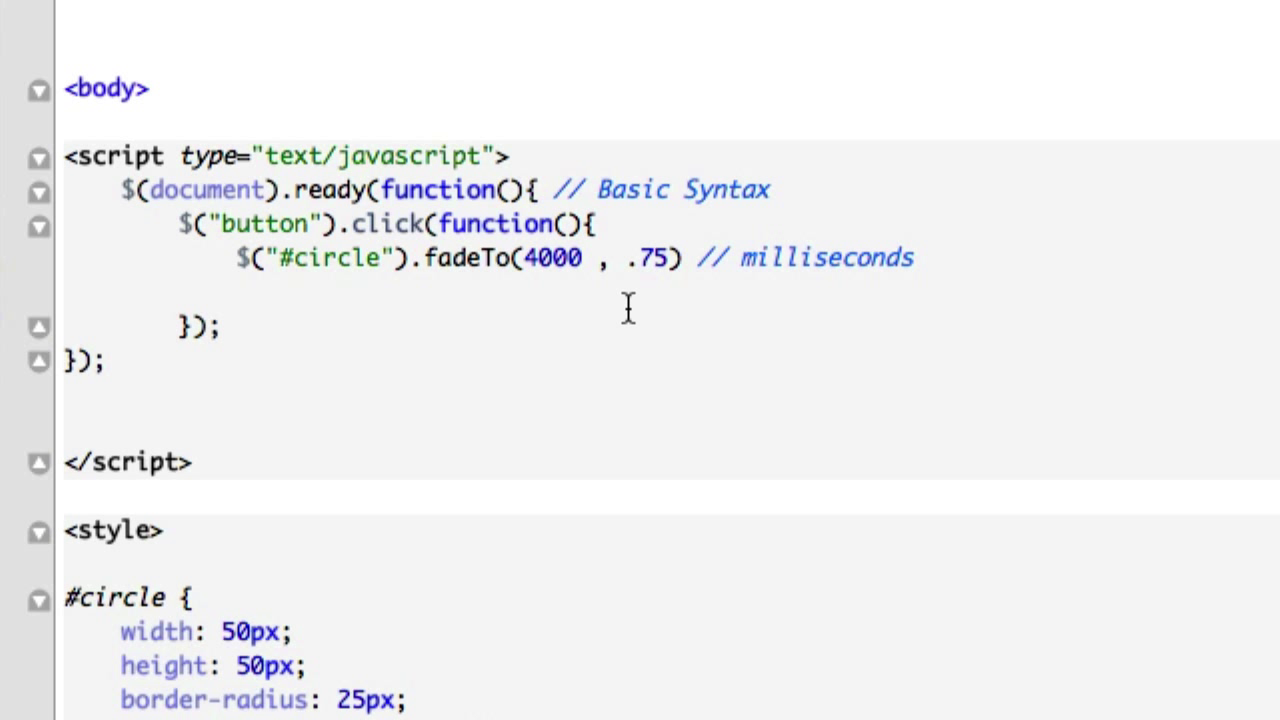
mouse_move(528, 373)
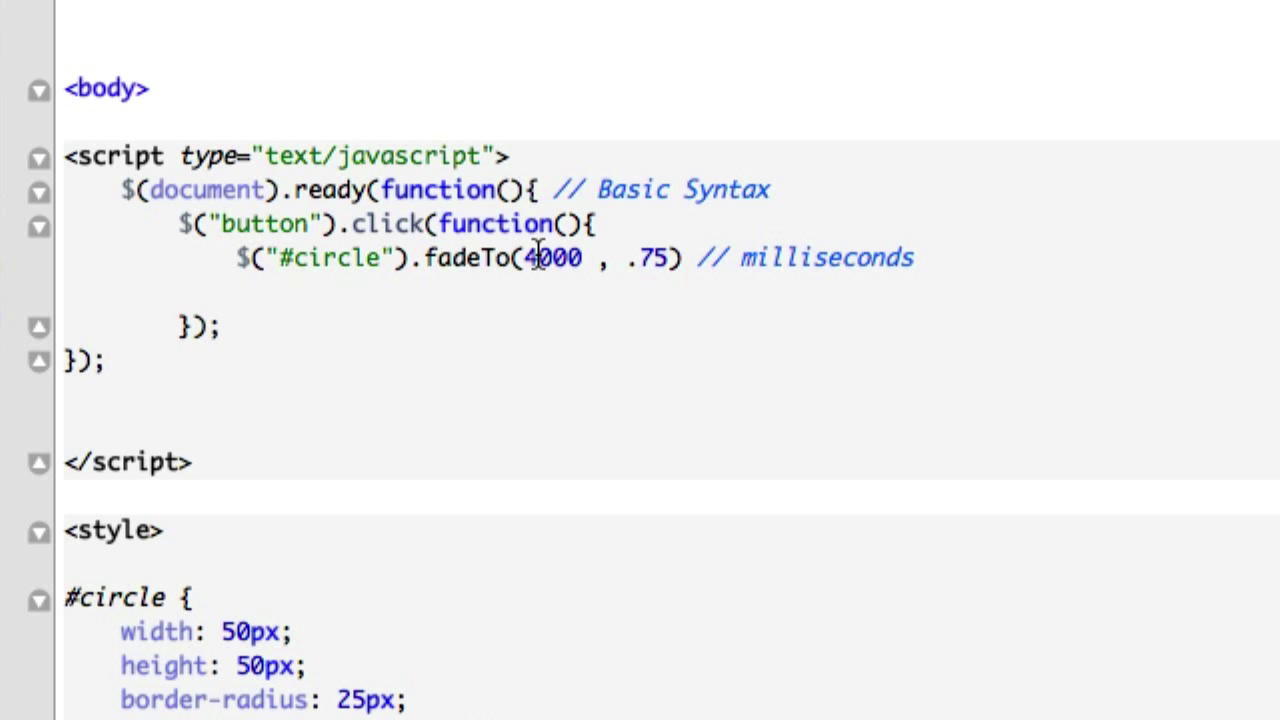
mouse_move(490, 297)
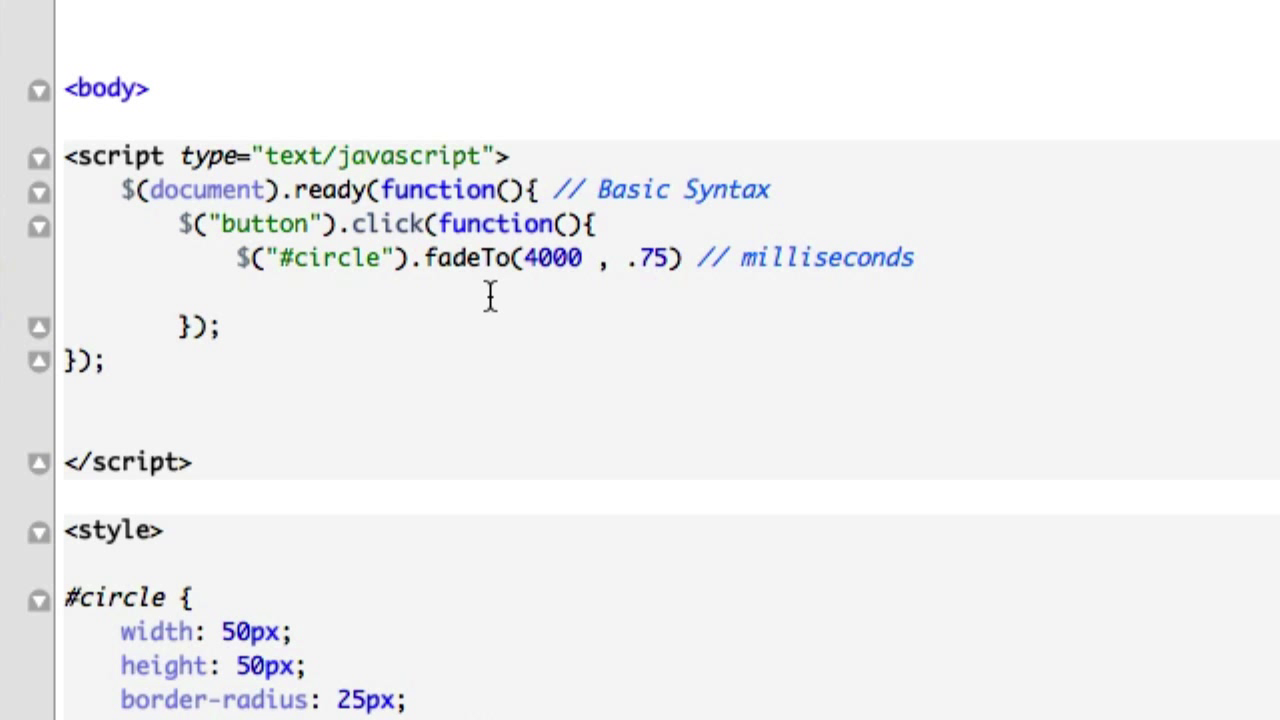
Scroll up to review the script with fadeTo(4000, .75) and the jQuery 1.10.1 include.
scroll("up", 3)
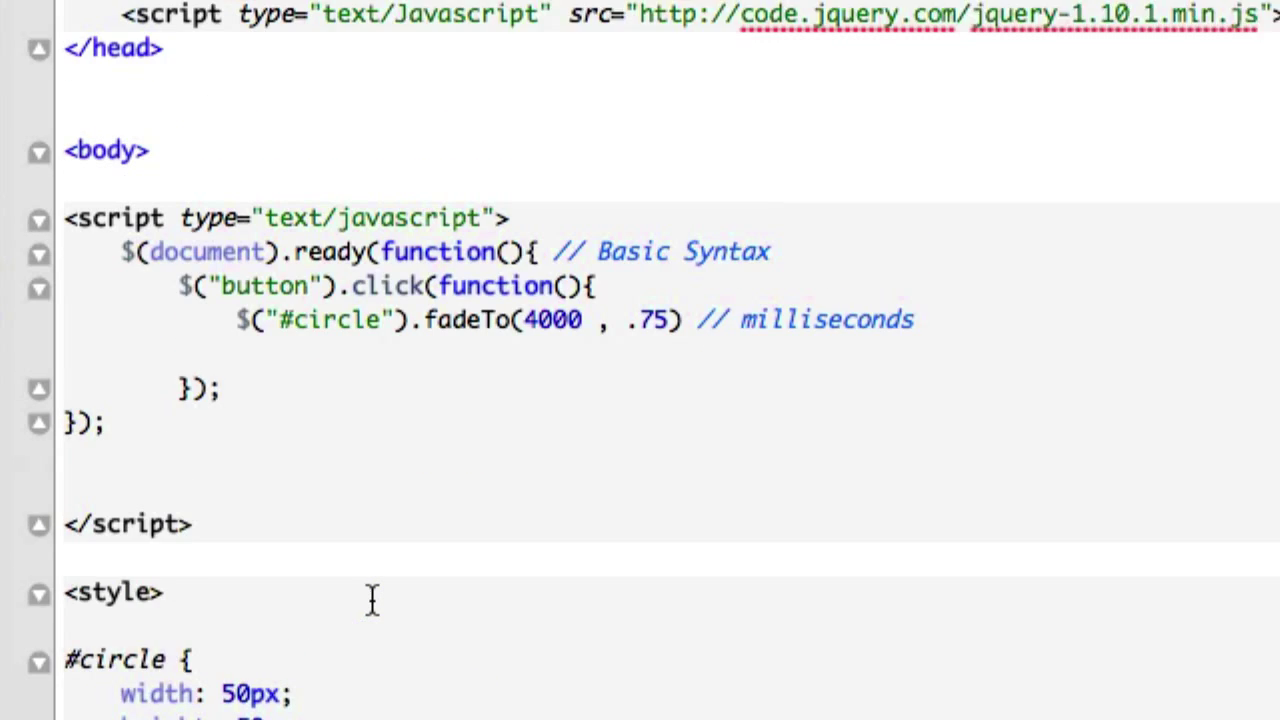